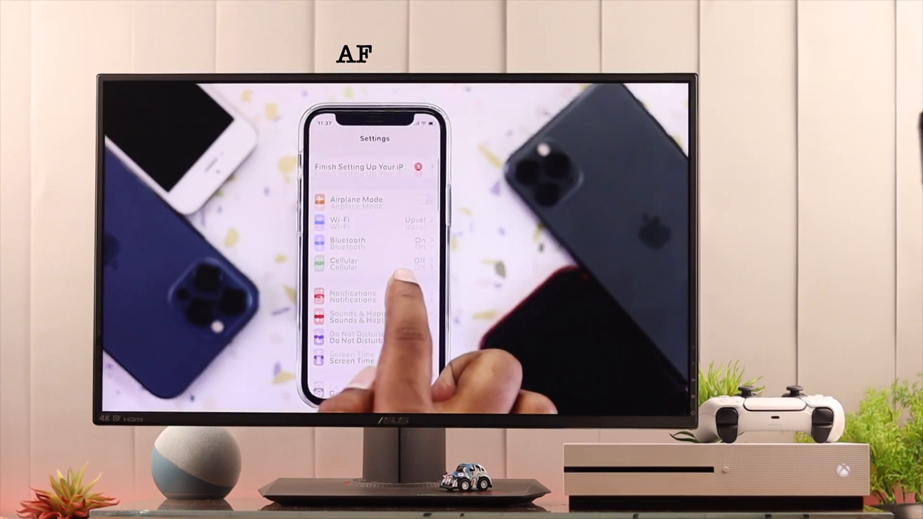
Scroll through the Account settings page listing sign-in, billing and privacy options.
{"action": "scroll", "scroll_direction": "down", "scroll_amount": 3}
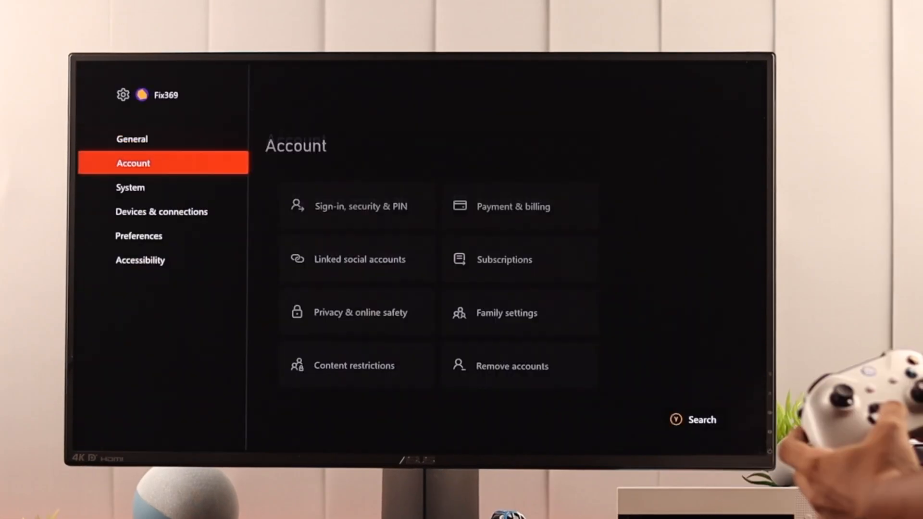
Go to Preferences > Idle options, showing the screen dims after 2 minutes.
{"action": "left_click", "coordinate": [139, 235]}
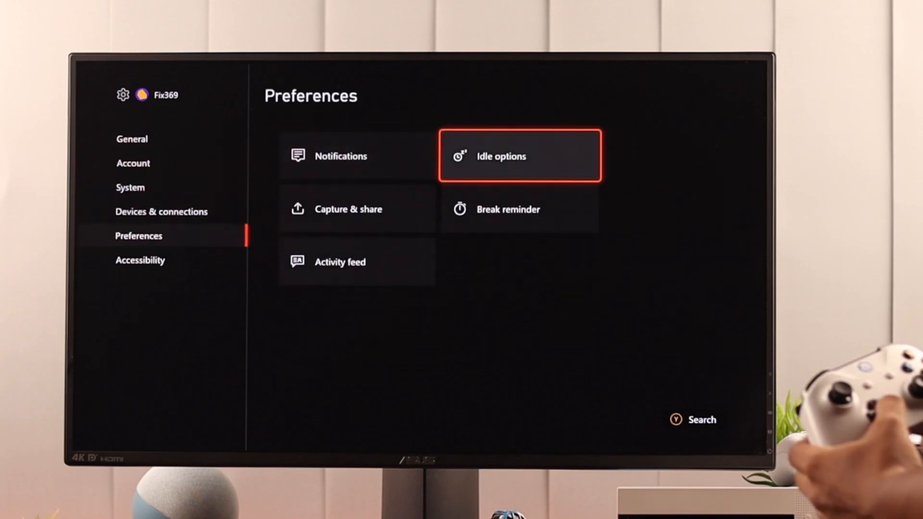
{"action": "left_click", "coordinate": [519, 156]}
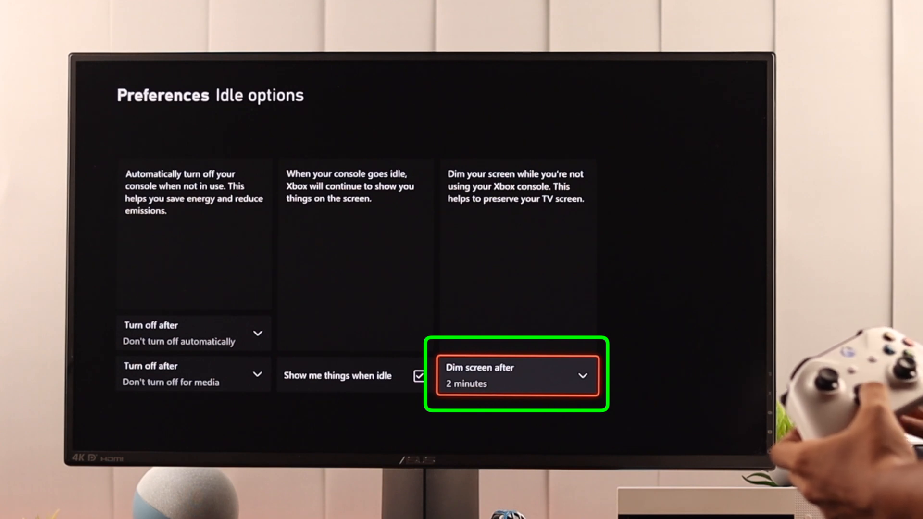
Show the dim-screen timer choices on the Idle options page.
{"action": "left_click", "coordinate": [516, 375]}
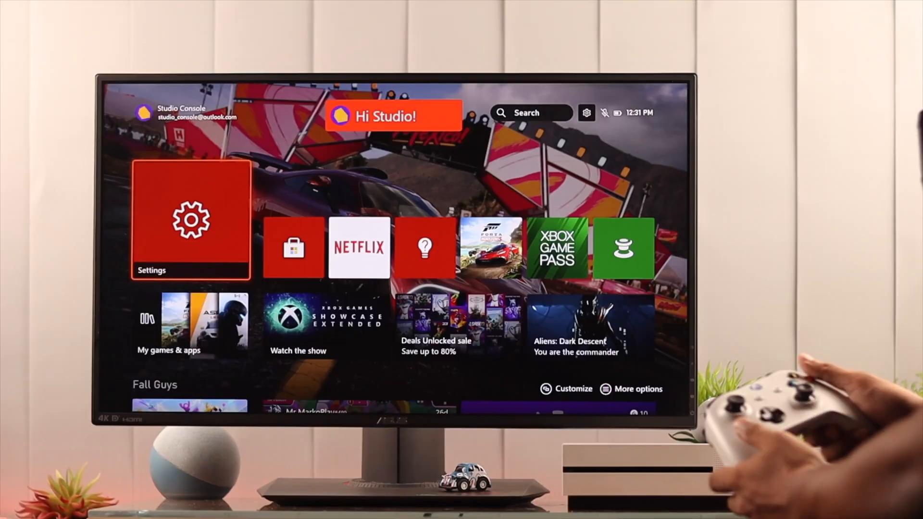
Go to System > Console info and bring up the Reset console prompt.
{"action": "left_click", "coordinate": [191, 219]}
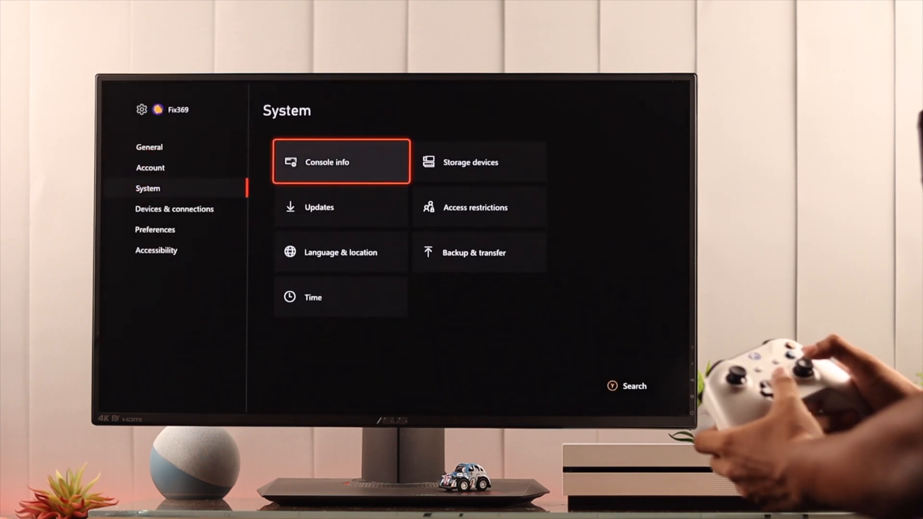
{"action": "left_click", "coordinate": [340, 161]}
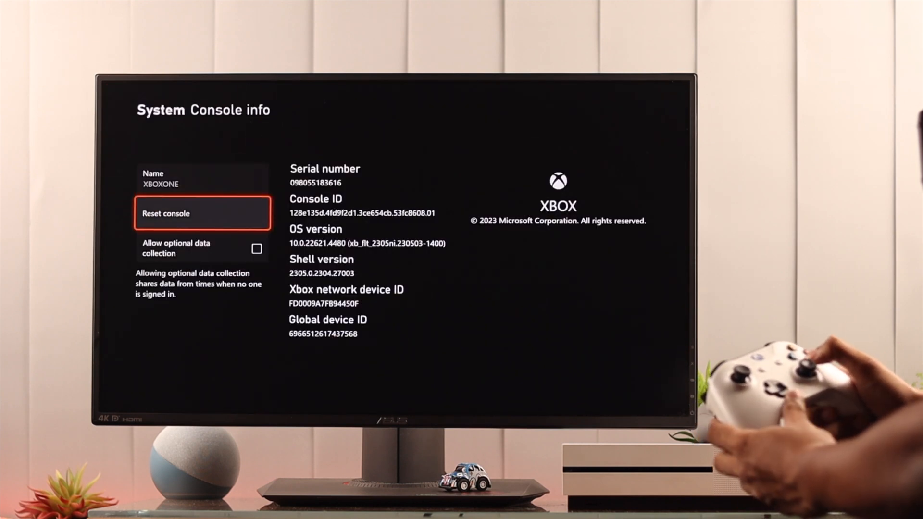
{"action": "left_click", "coordinate": [202, 213]}
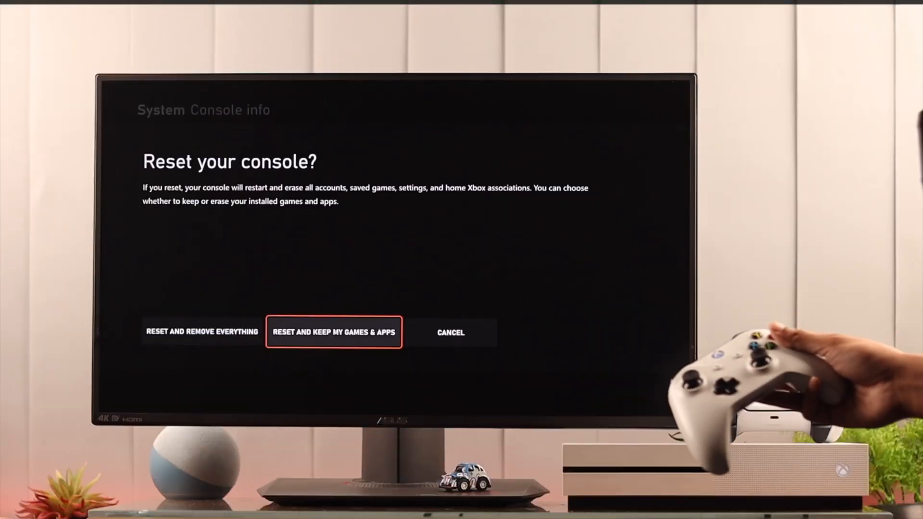
Dismiss the Reset your console prompt, returning to the dimmed home screen.
{"action": "left_click", "coordinate": [334, 331]}
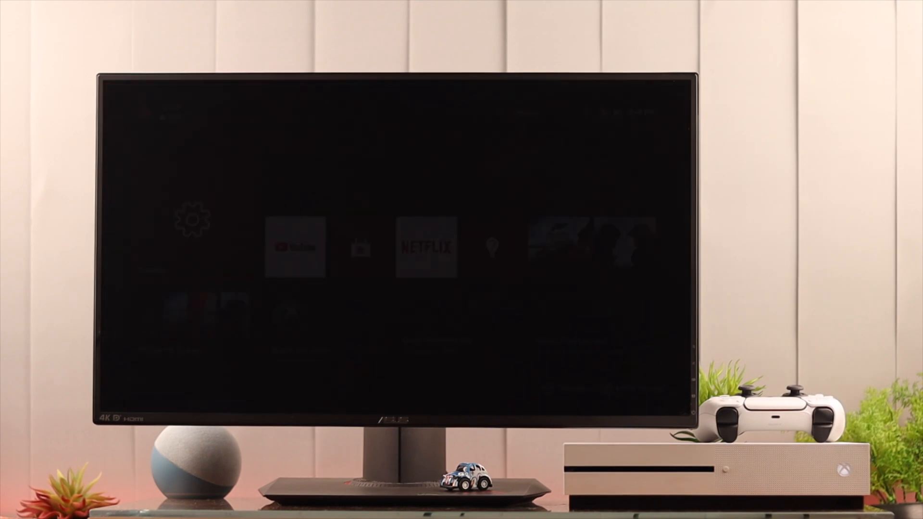